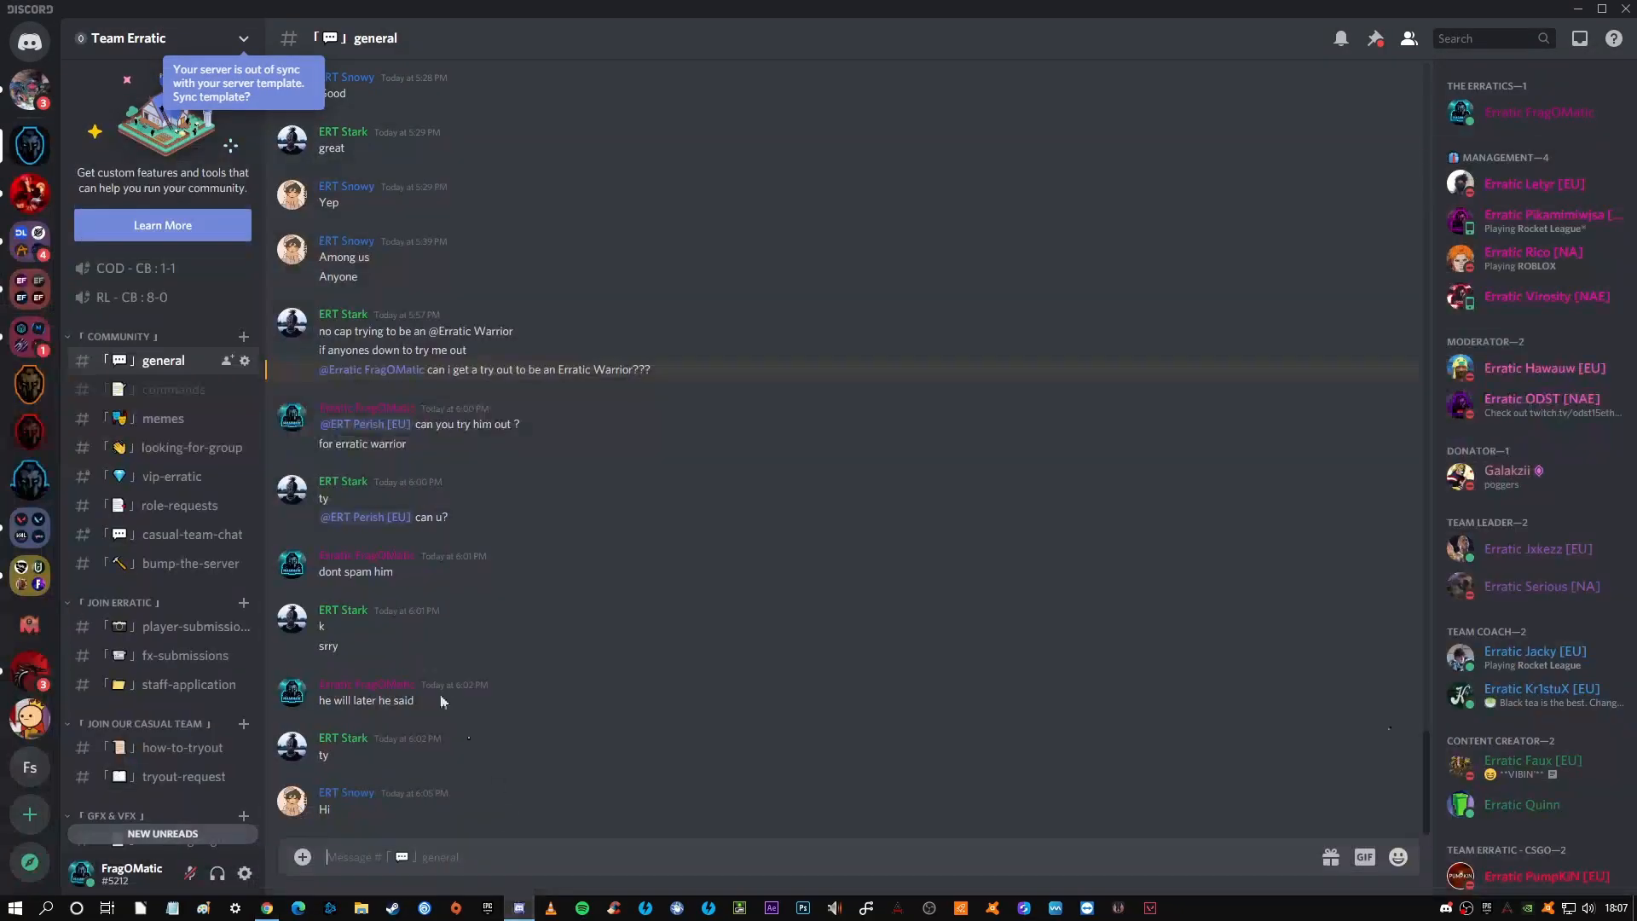
Step: Show the #tryout-request channel of Team Erratic scrolled to the MEE6 tryout format reminder
scroll(down, 3)
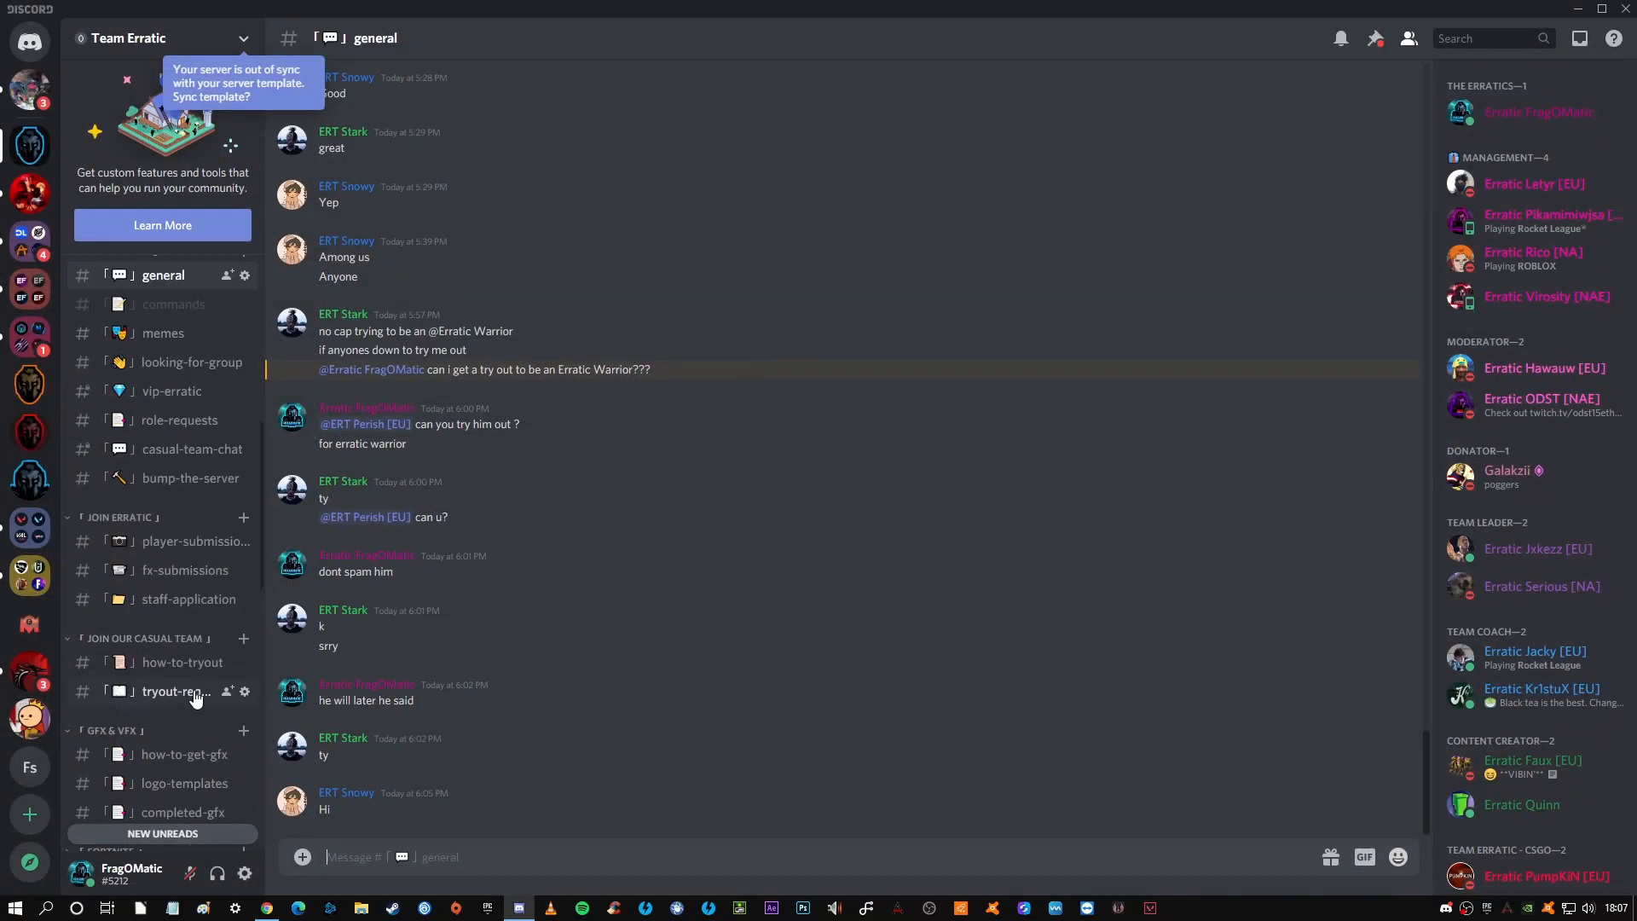
click(176, 690)
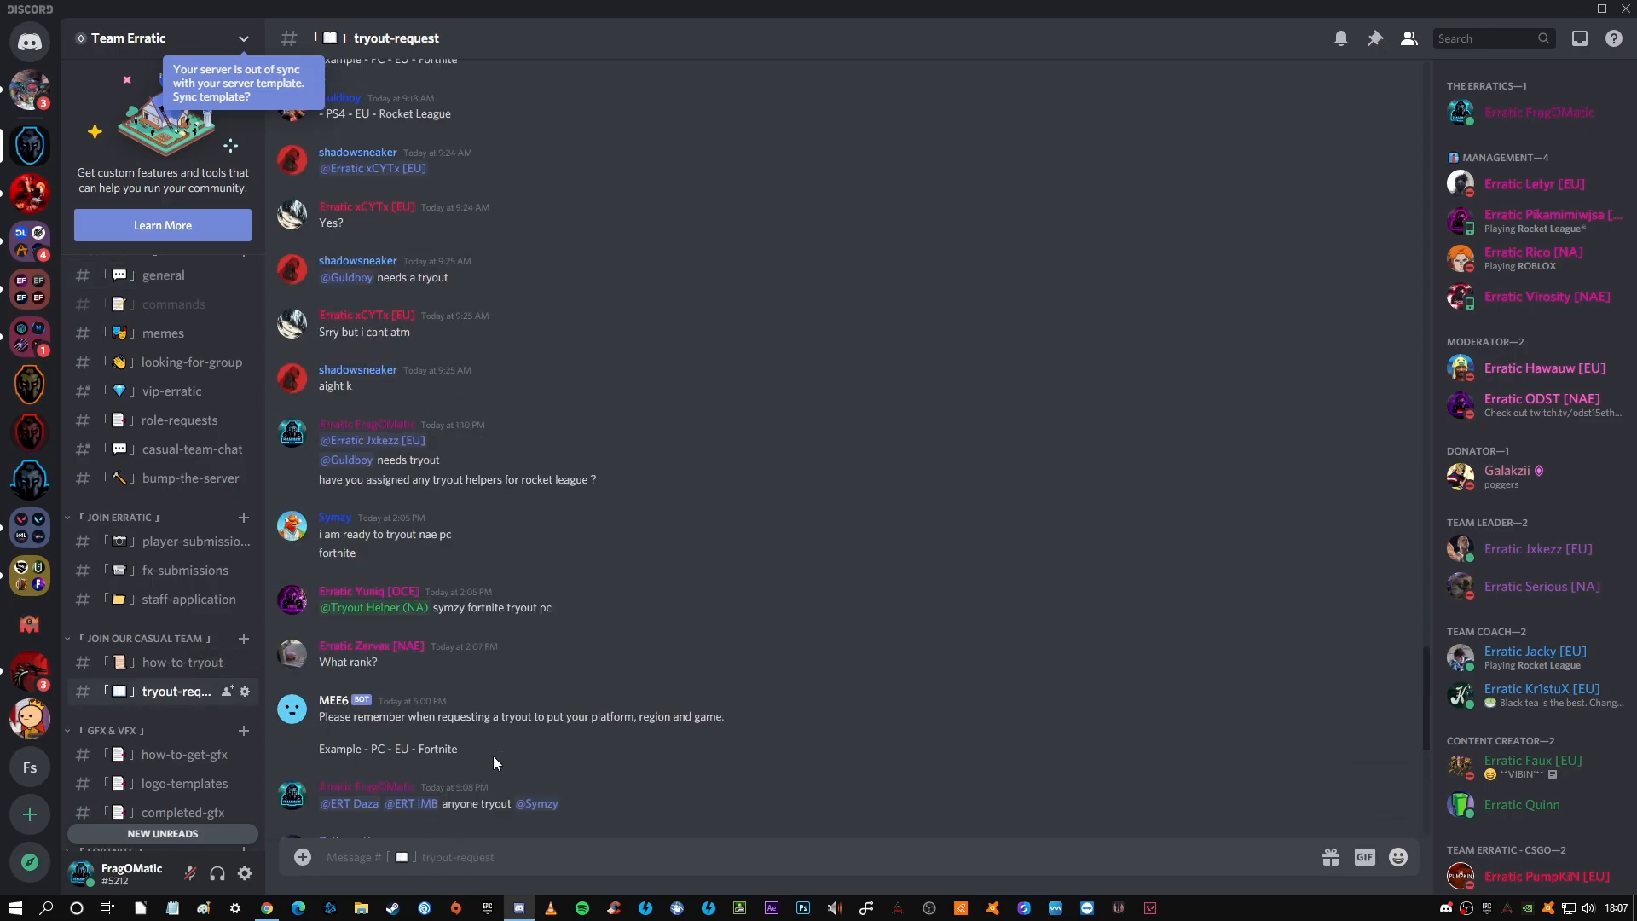
scroll(down, 3)
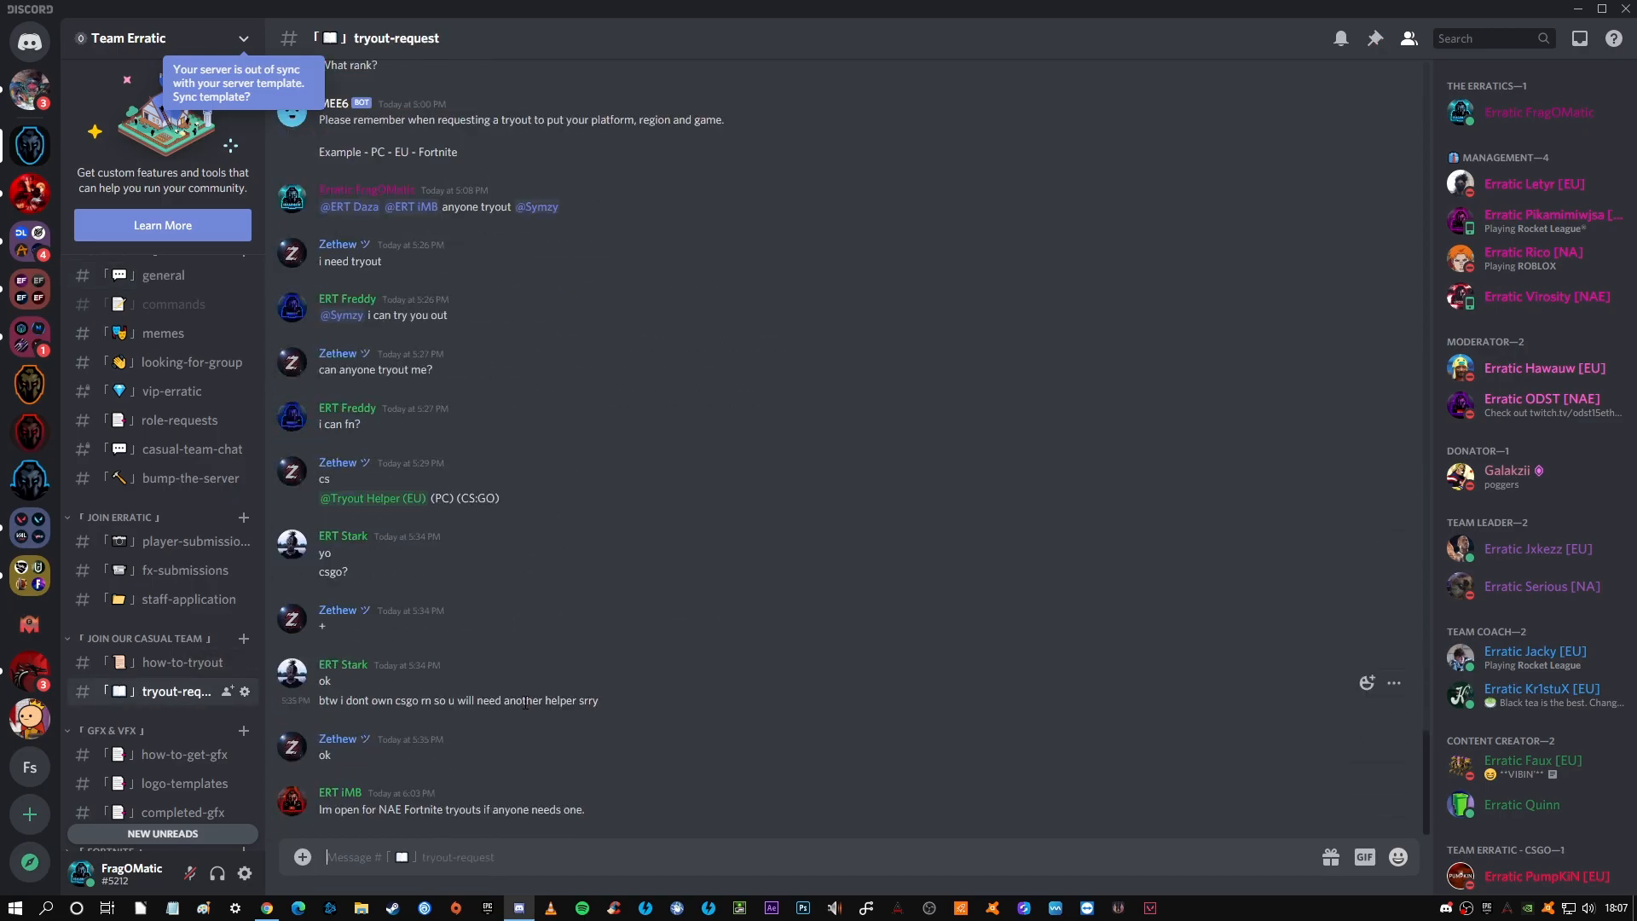